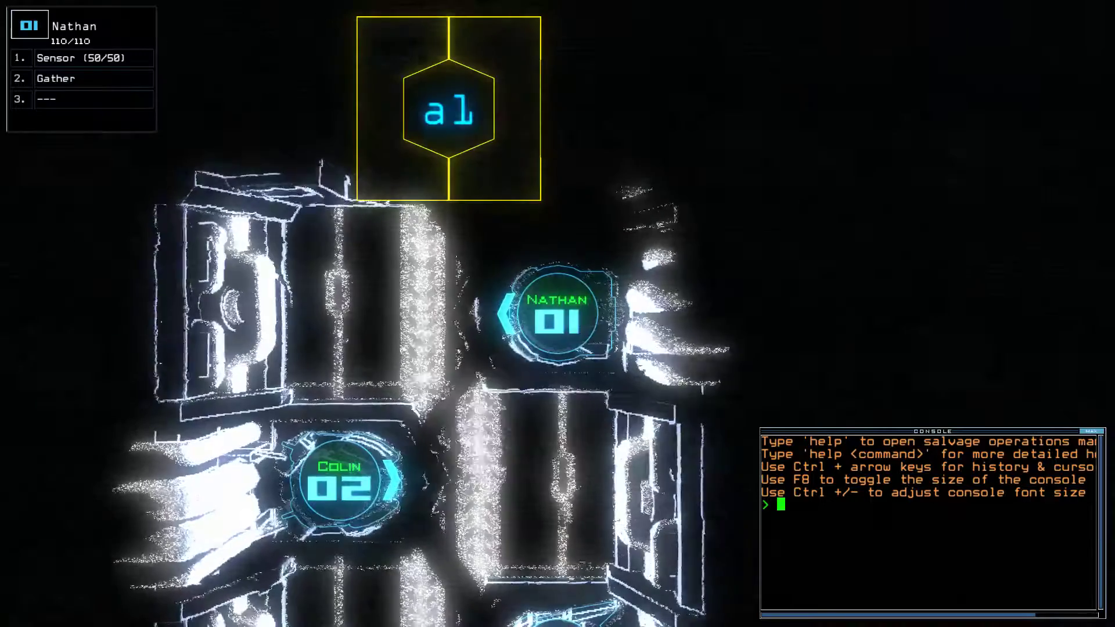
Step: Swap drone 1's module to interface, check status, survey the derelict and drop a sensor
text(swap 3)
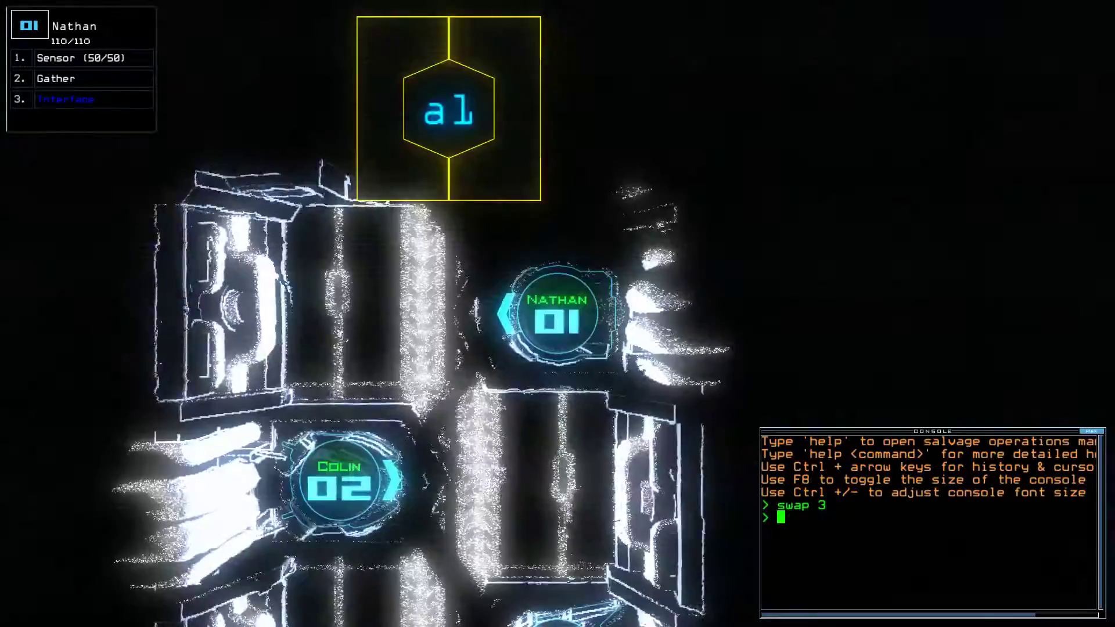
text(status)
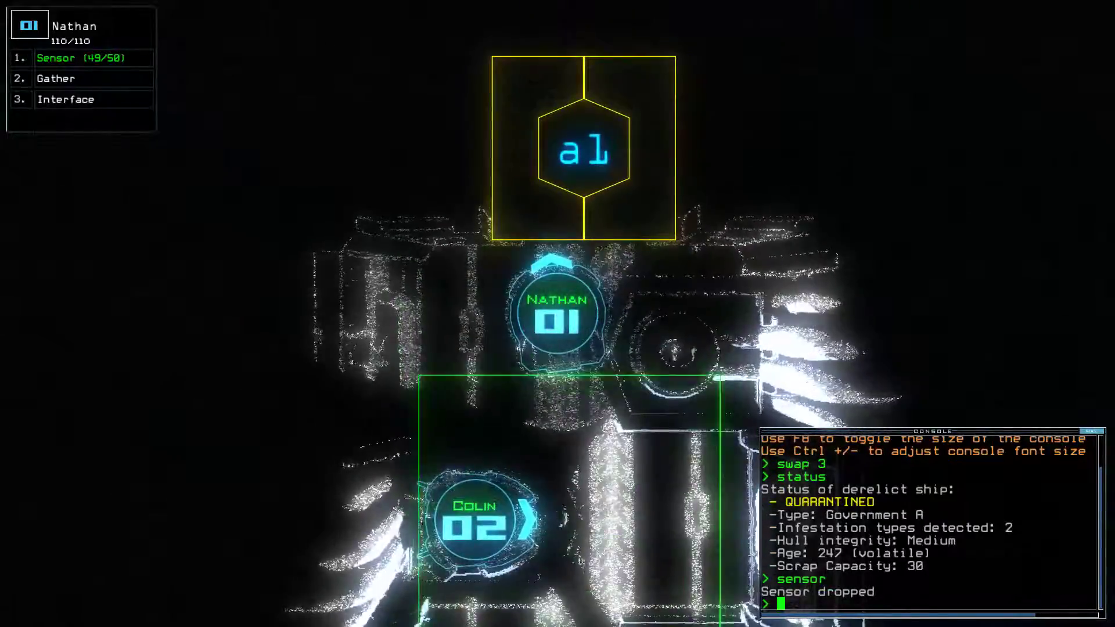
text(begin)
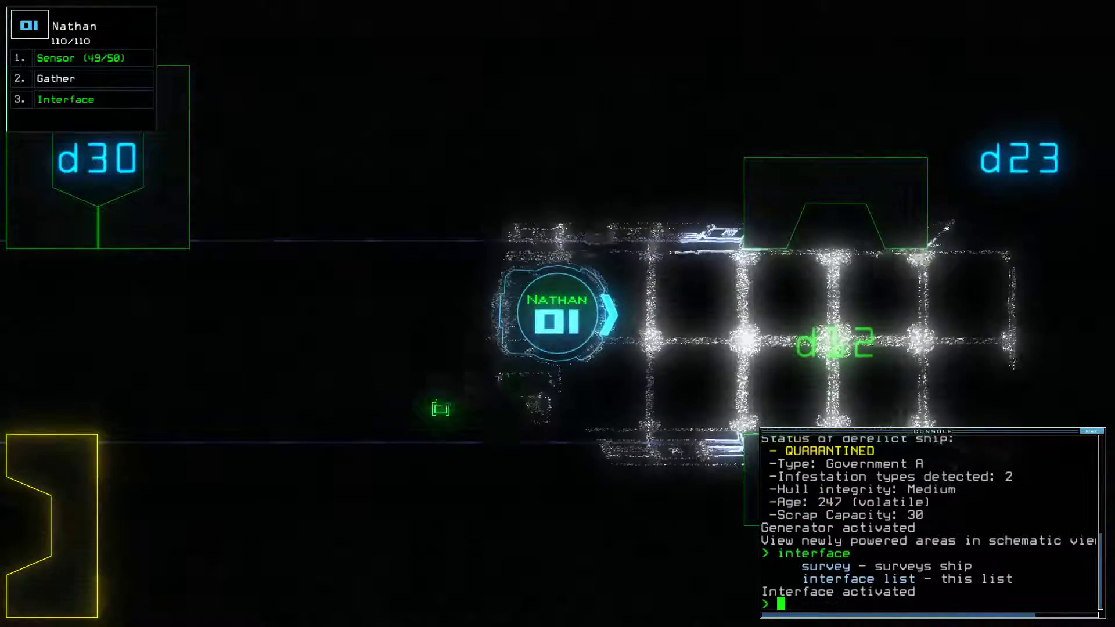
text(survey)
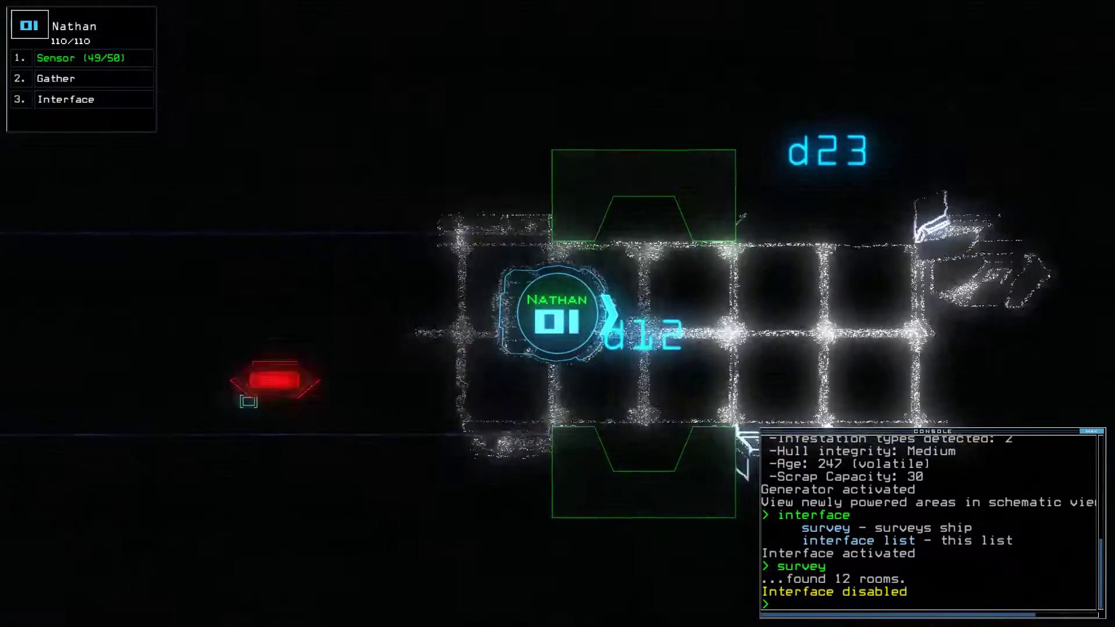
text(sensor)
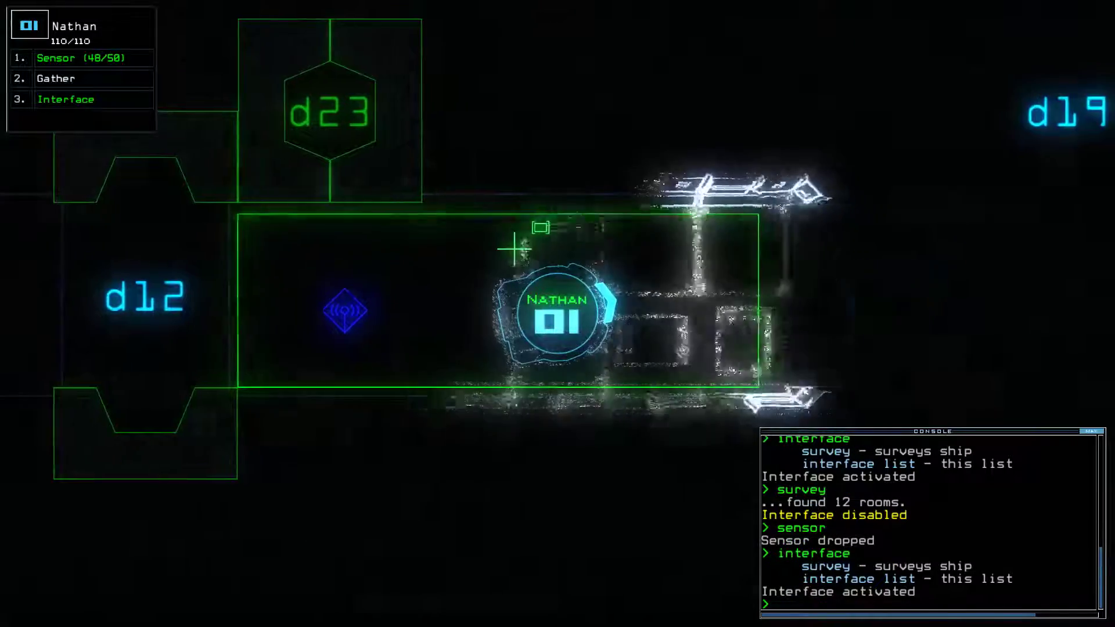
Step: Open doors d12 and d23, then drop another sensor in the current room
text(d)
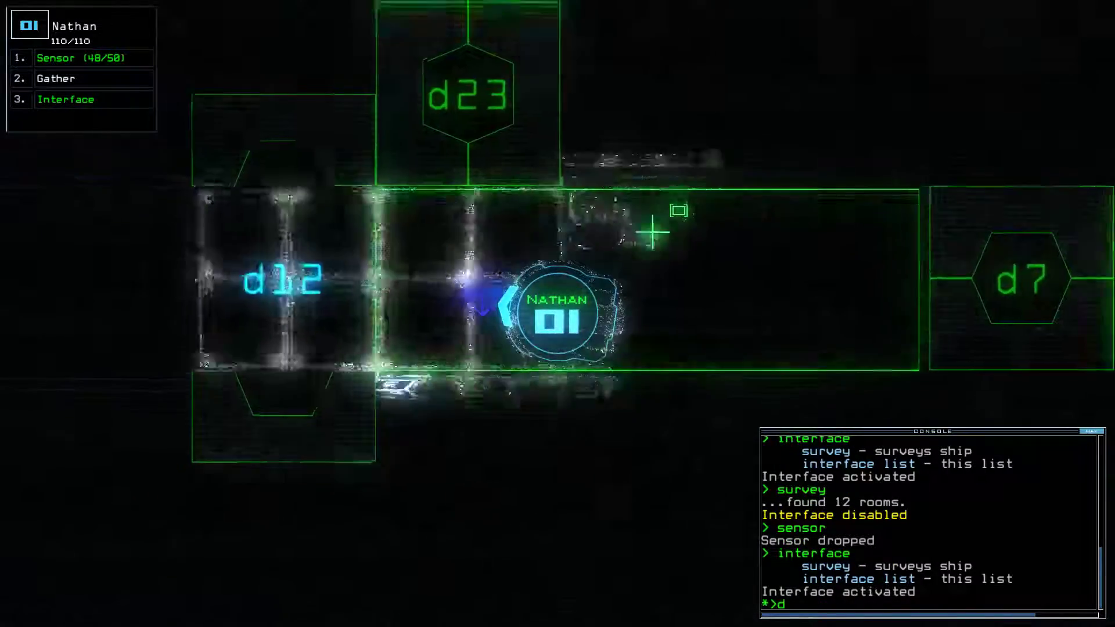
text(12 d23)
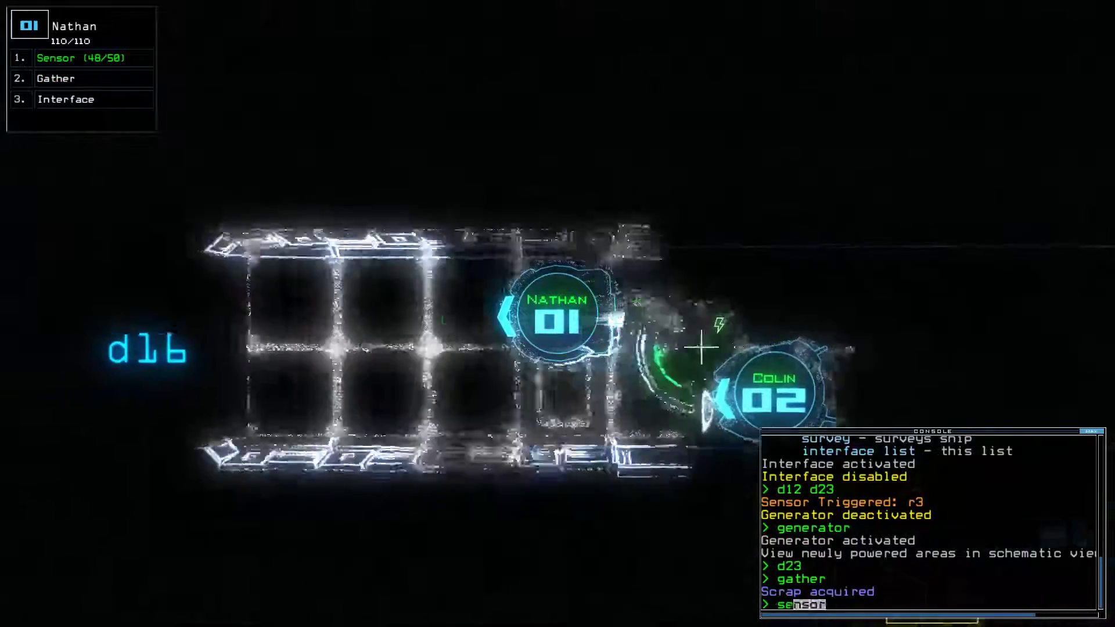
text(d30)
key(enter)
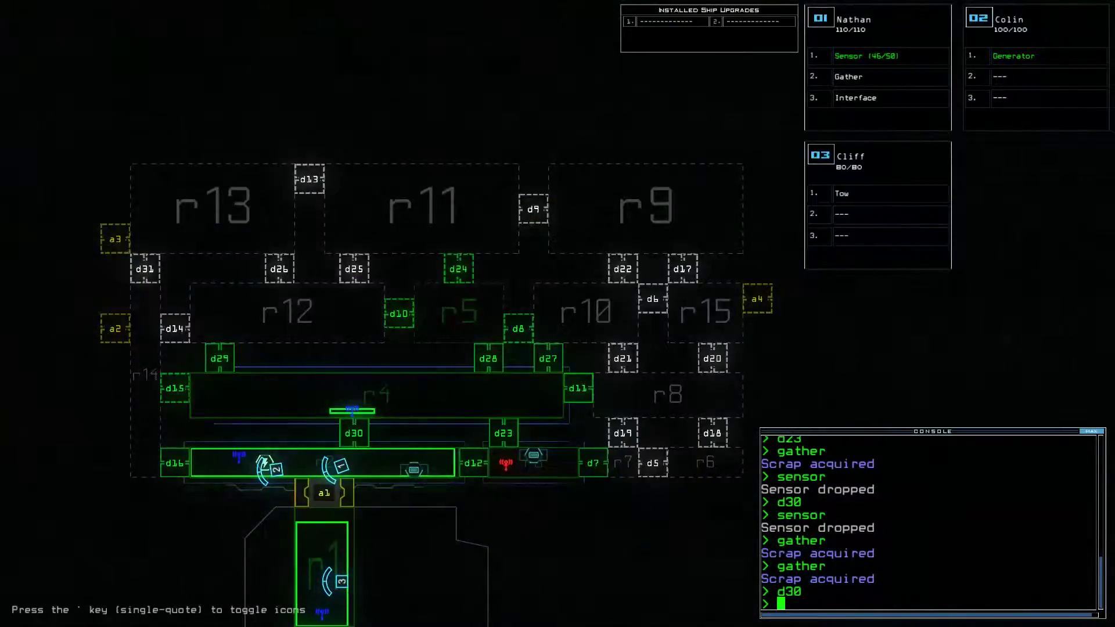
Step: Open door d15 next to room r4 and check the mission time
text(d)
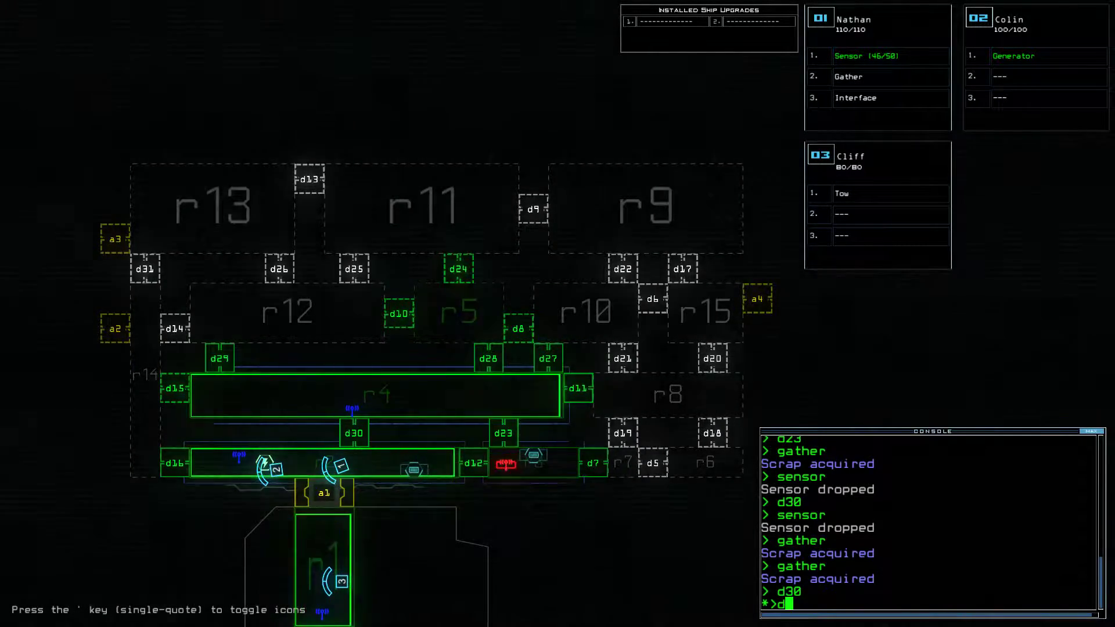
text(d15)
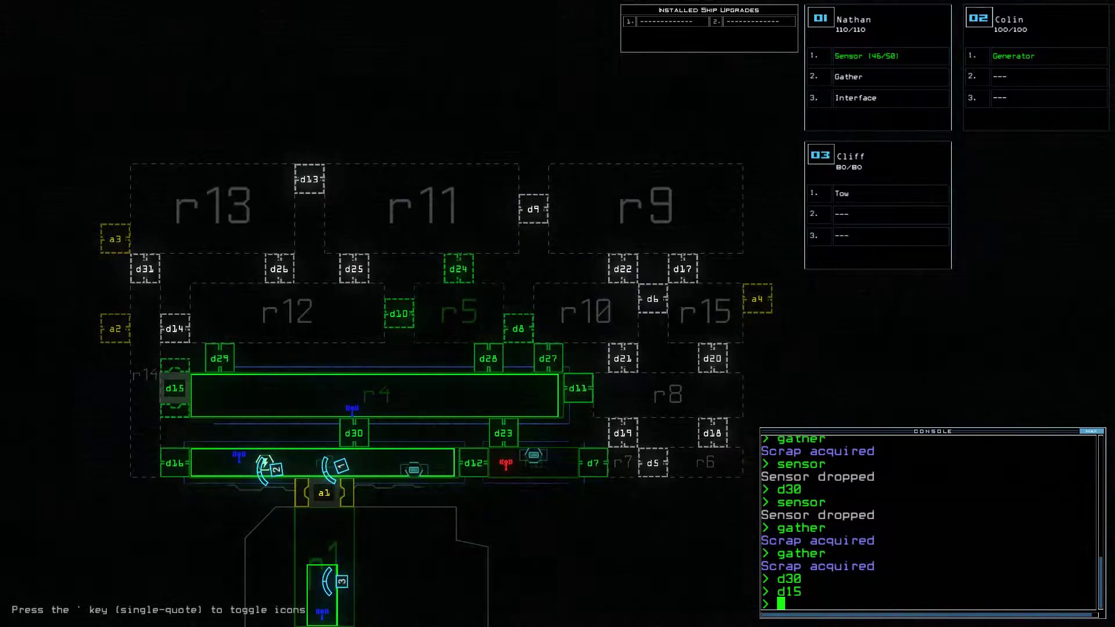
text(t)
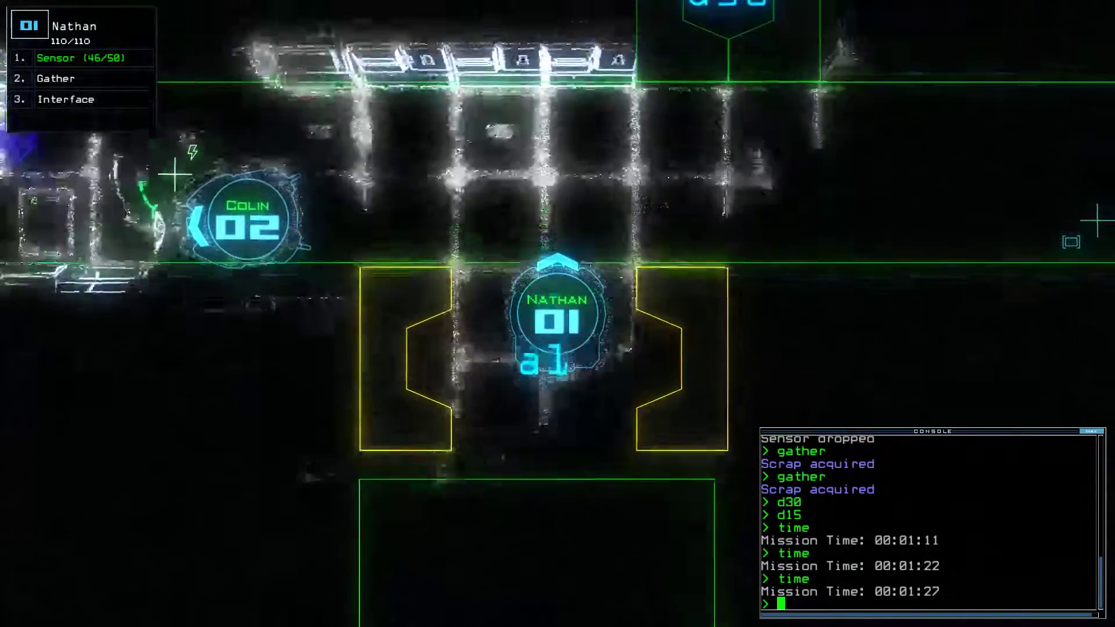
Step: Send Nathan through door d30 toward d16
text(d30)
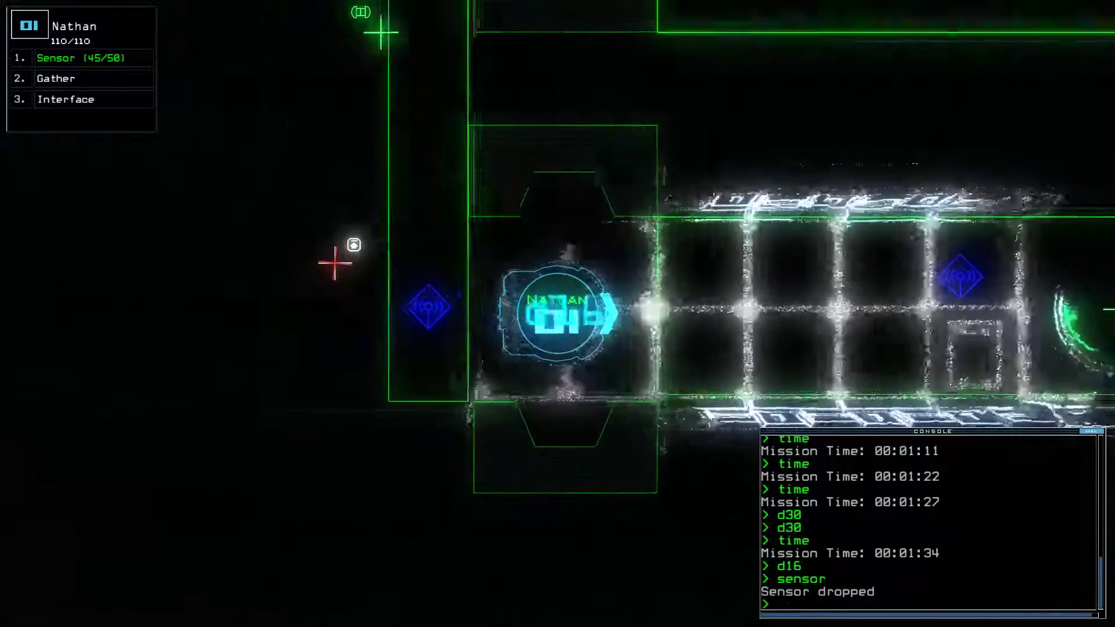
Step: Search for fuel, open doors d15 and d16, then swap modules
text(gather)
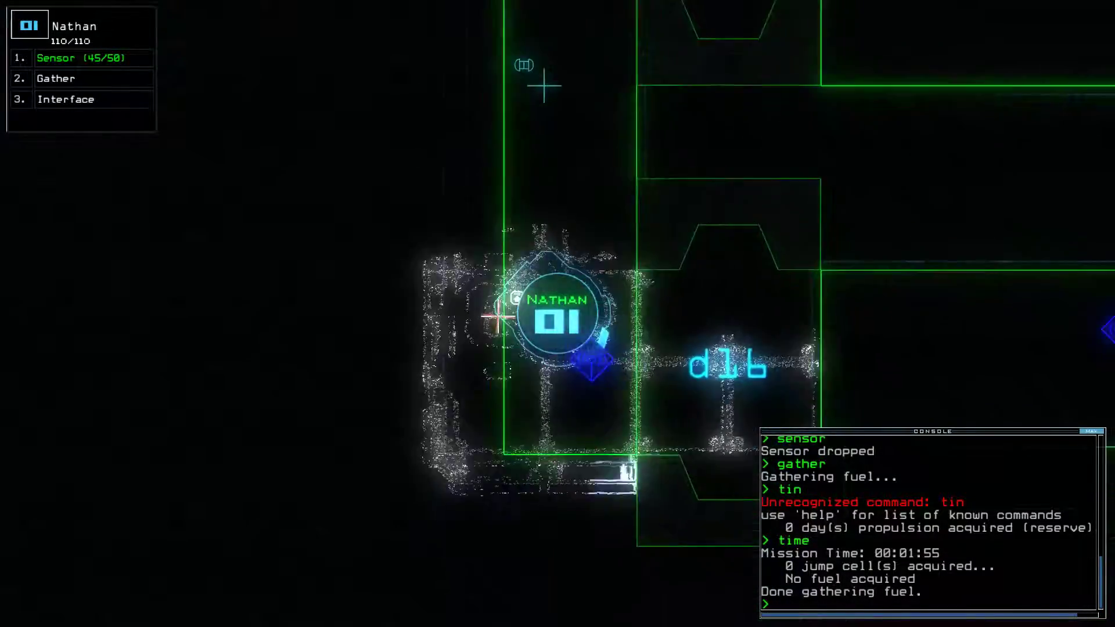
text(d15 f1)
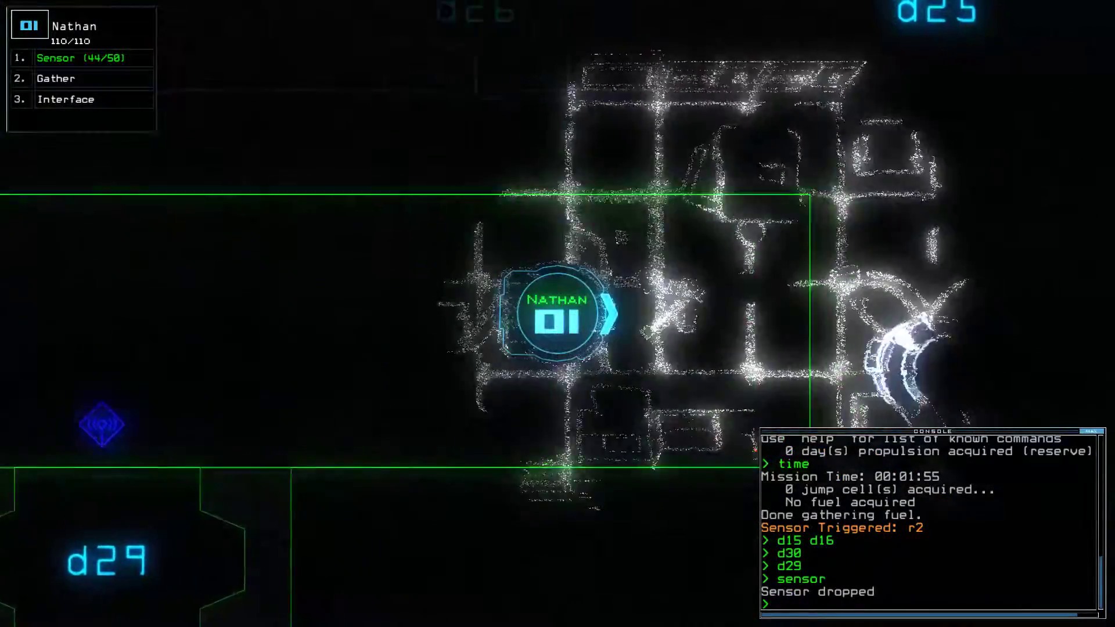
text(swap)
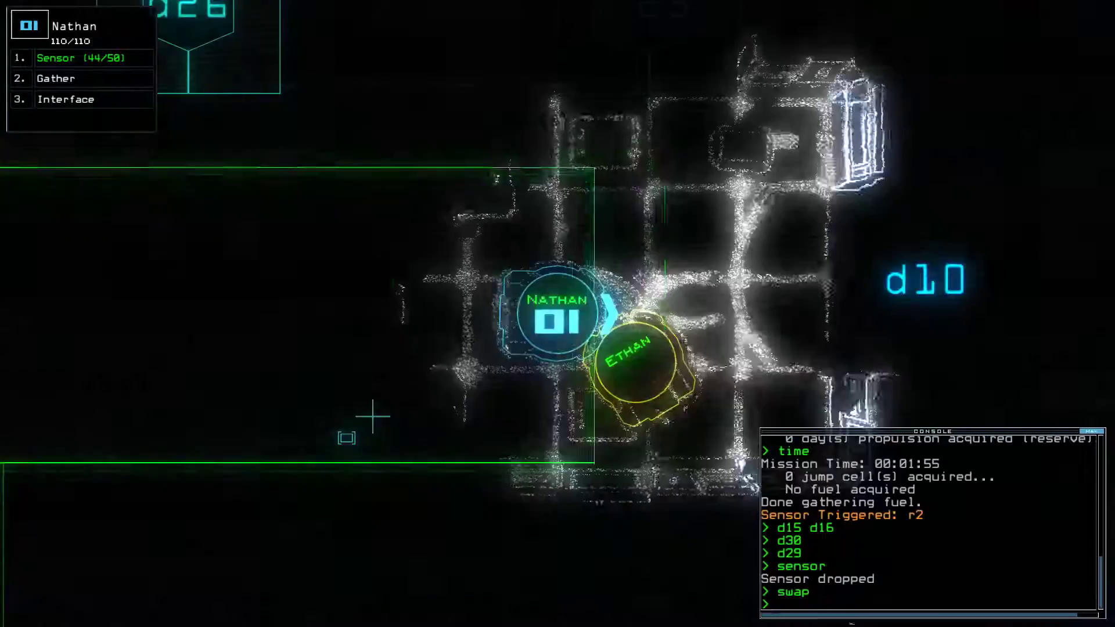
Step: Navigate drone 3 to tow Ethan back toward room r1 and airlock a1
text(navigate 3)
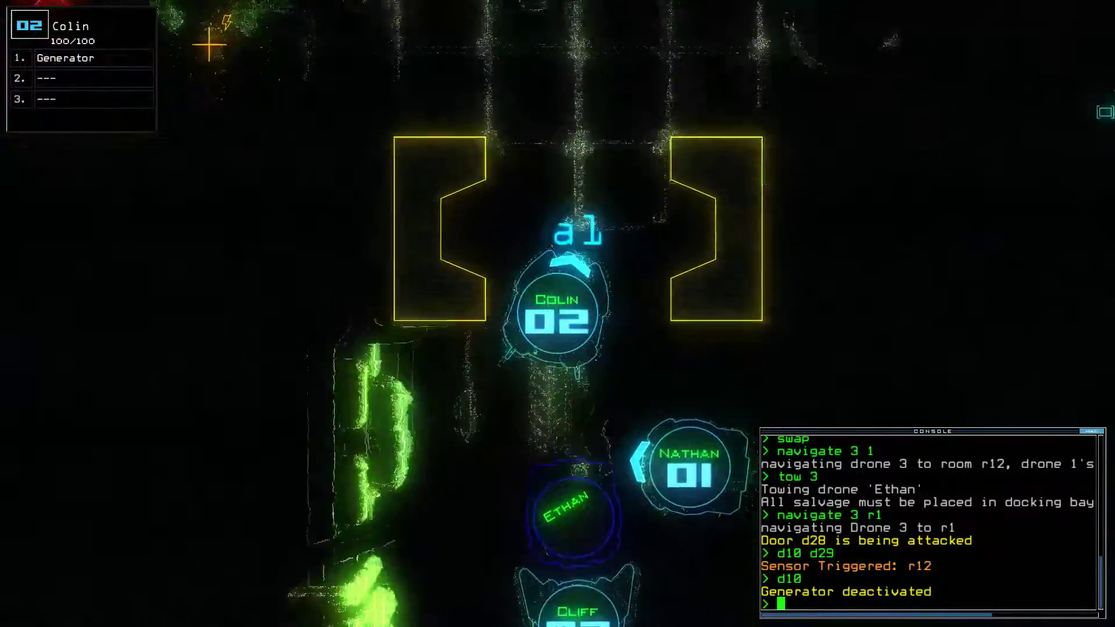
text(a1)
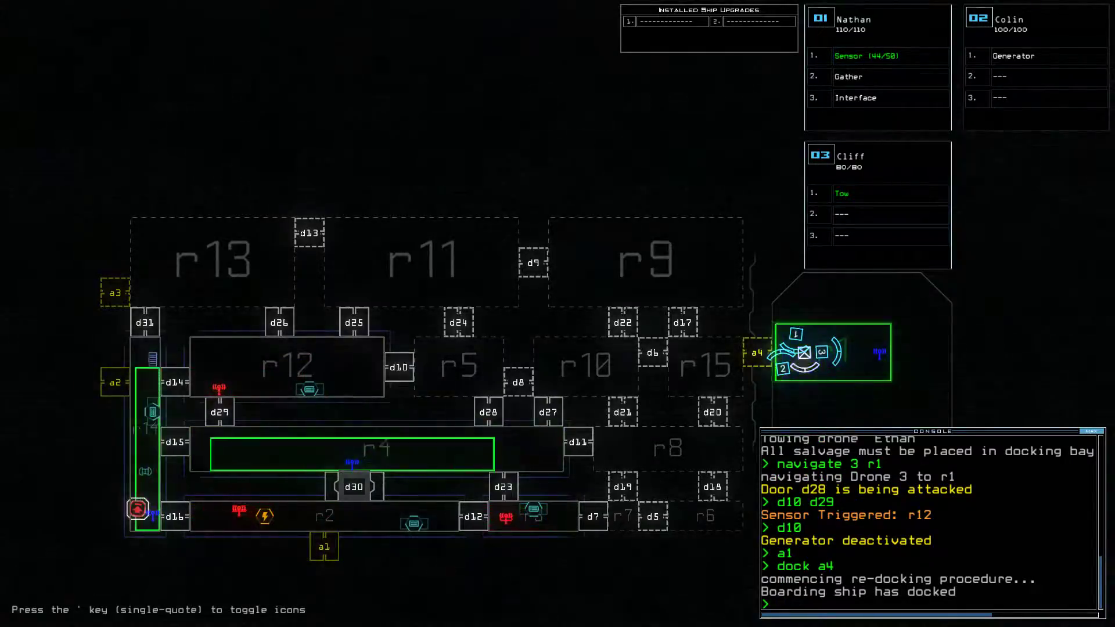
Step: Stop towing Ethan and open airlock a4
text(tow)
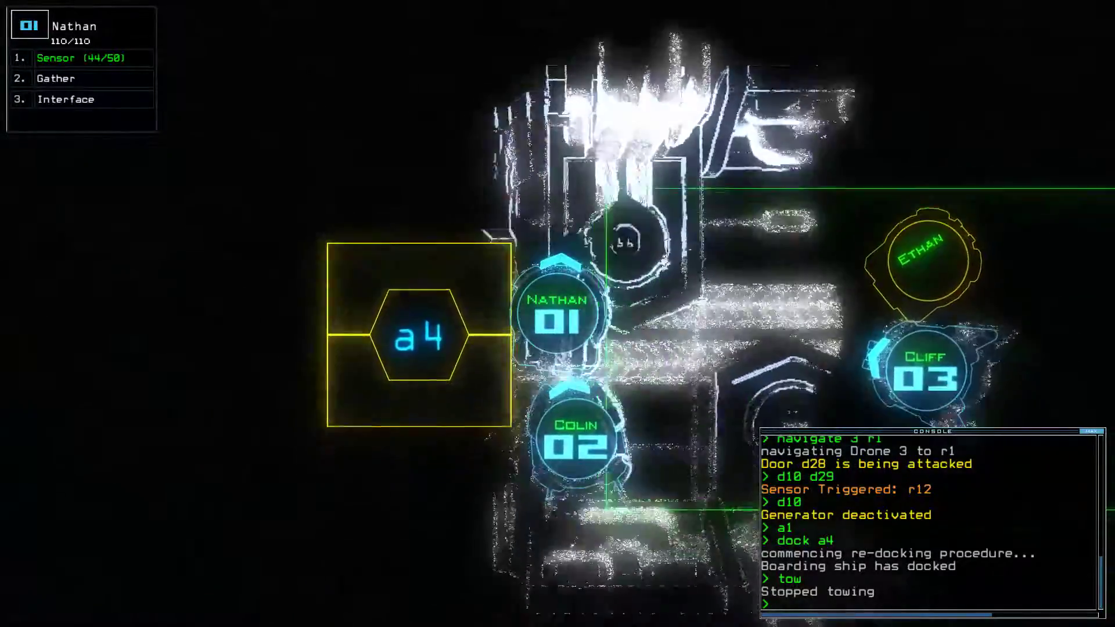
text(a4)
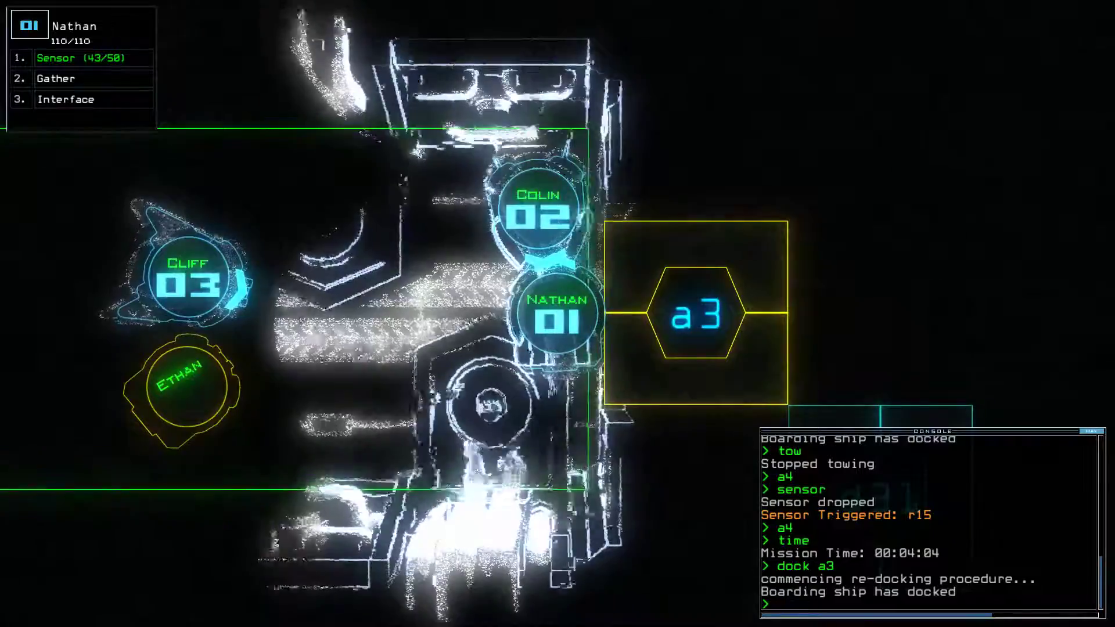
text(a3)
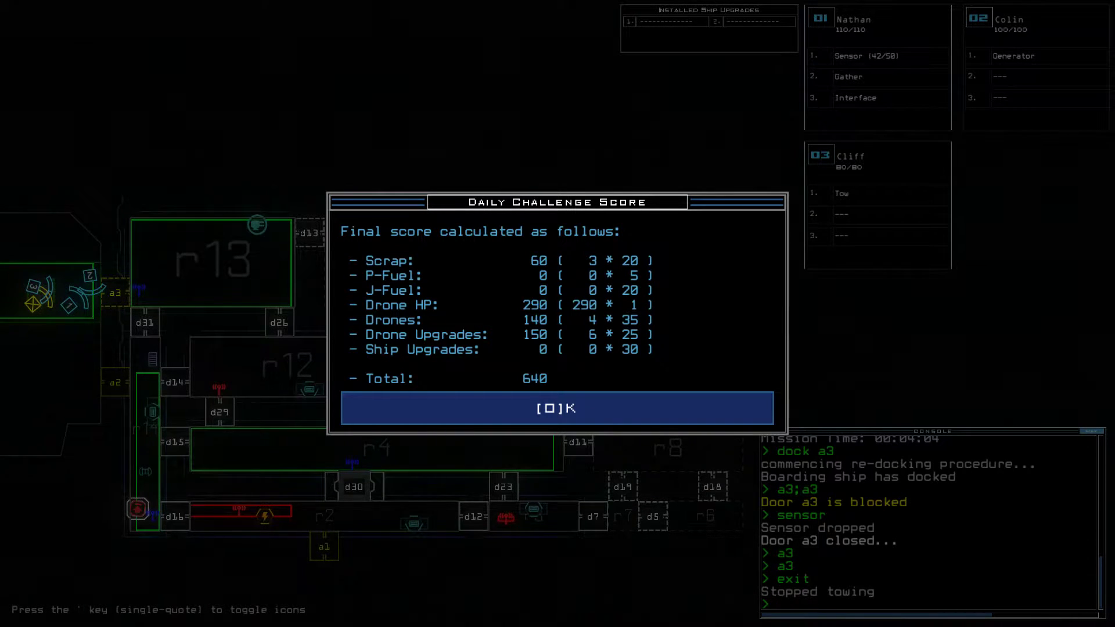
Step: Dismiss the Daily Challenge score summary showing 640 points
click(556, 408)
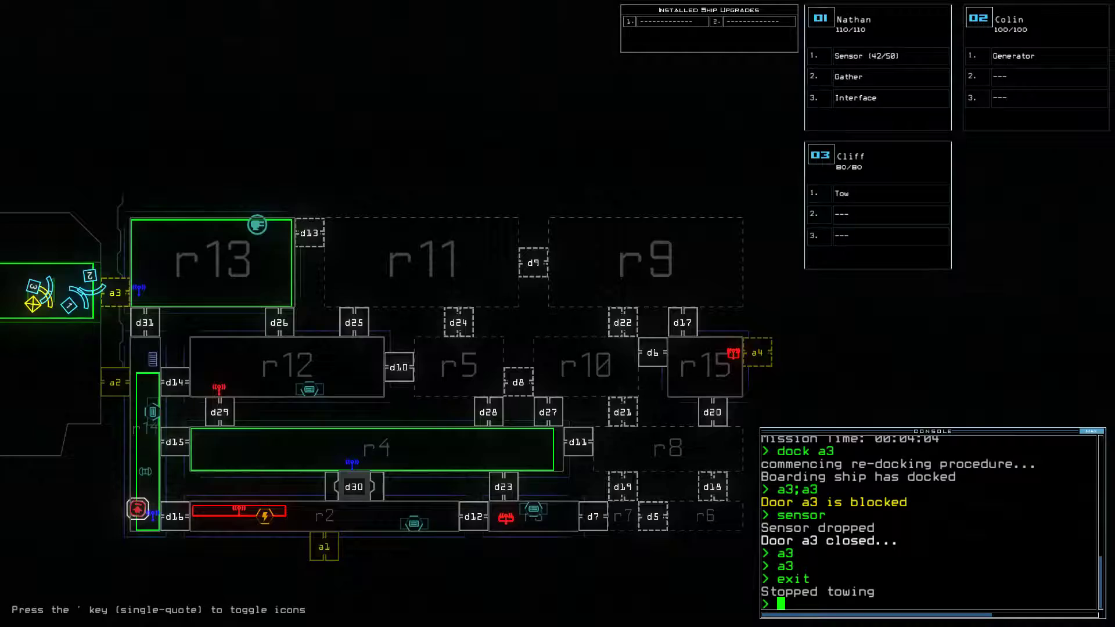